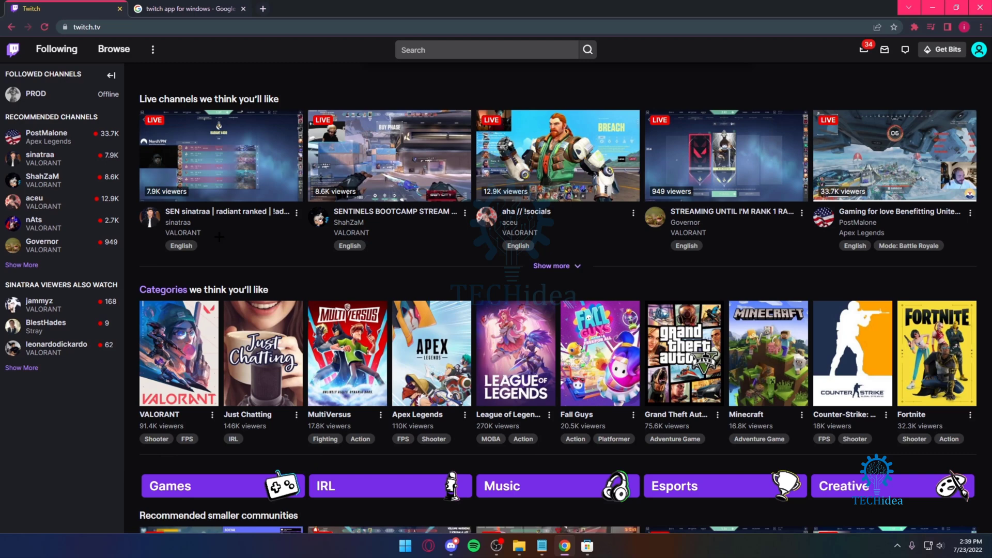
{"action": "mouse_move", "coordinate": [331, 247]}
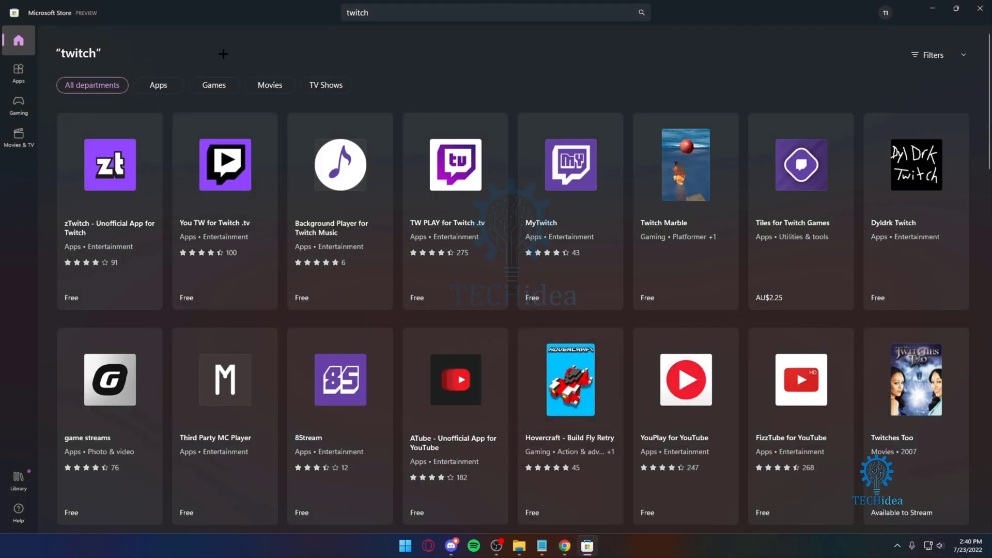
{"action": "mouse_move", "coordinate": [109, 165]}
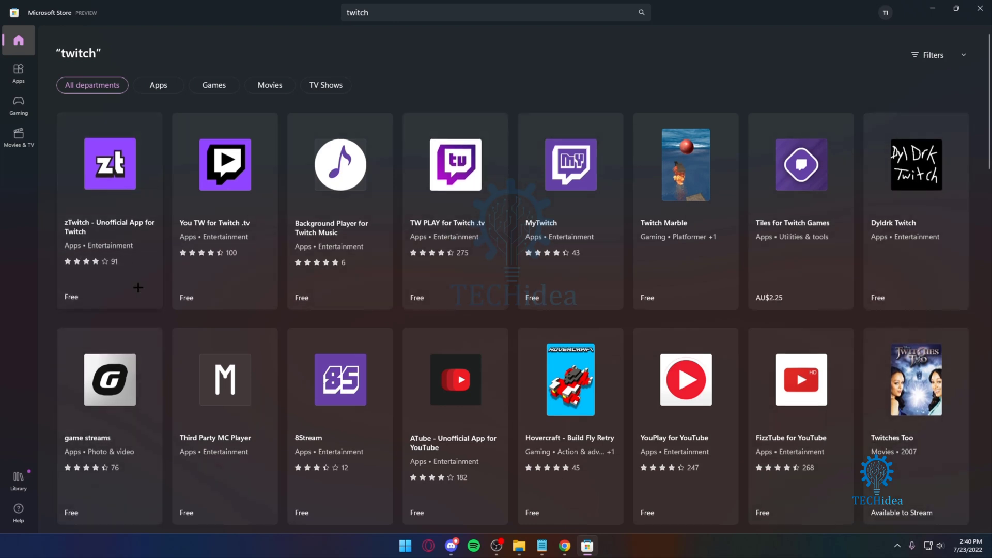
Step: View the zTwitch - Unofficial App for Twitch listing, browsing its reviews, update notes and system requirements
{"action": "left_click", "coordinate": [108, 165]}
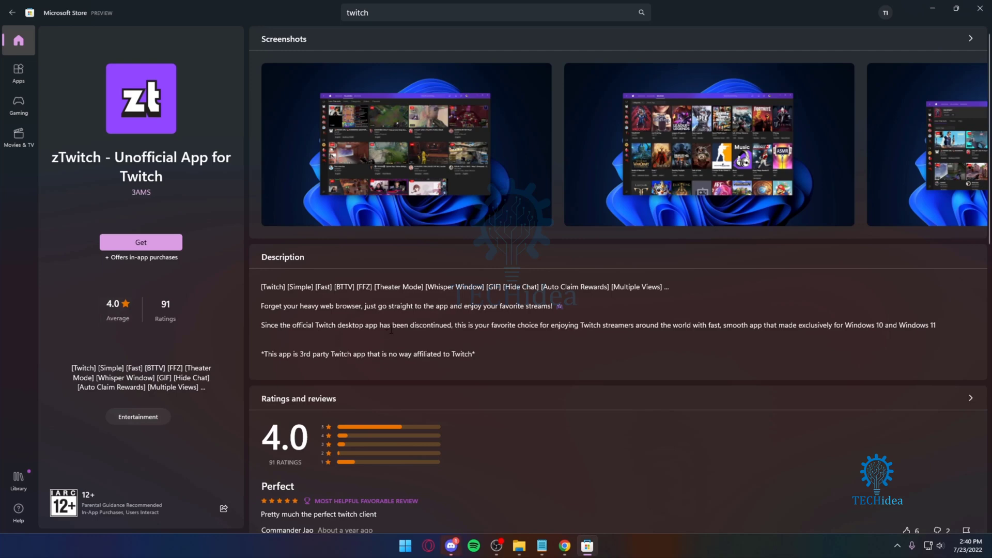
{"action": "scroll", "scroll_direction": "down", "scroll_amount": 3}
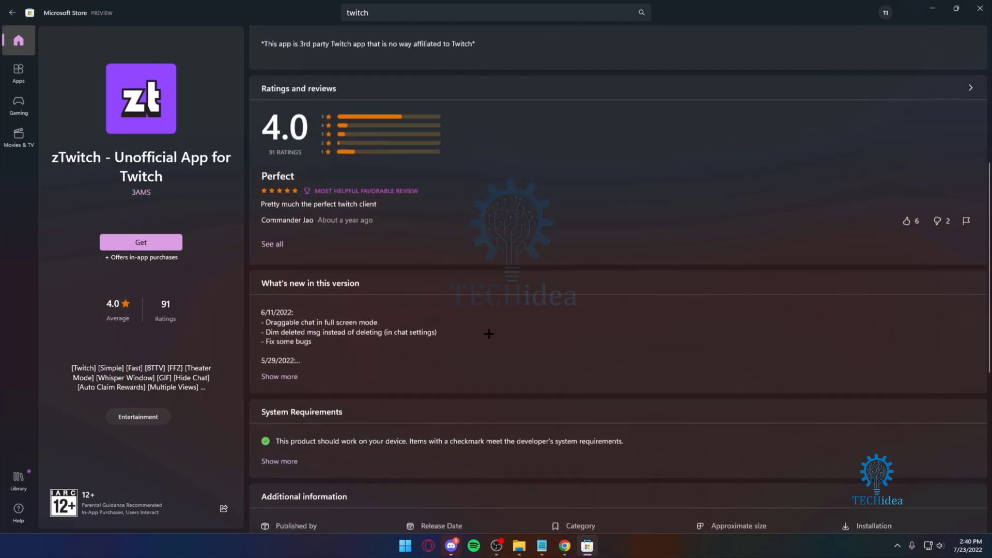
{"action": "scroll", "scroll_direction": "down", "scroll_amount": 3}
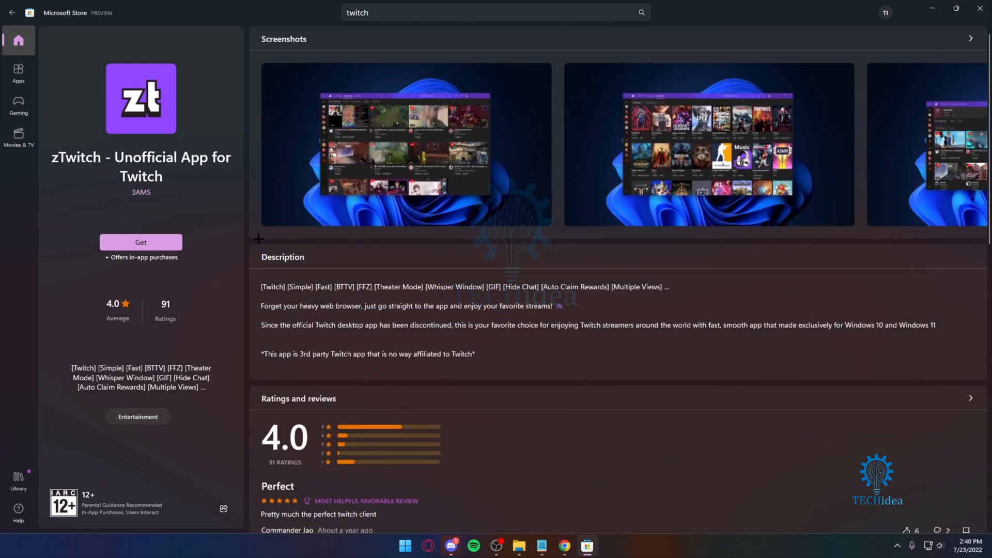
{"action": "mouse_move", "coordinate": [552, 344]}
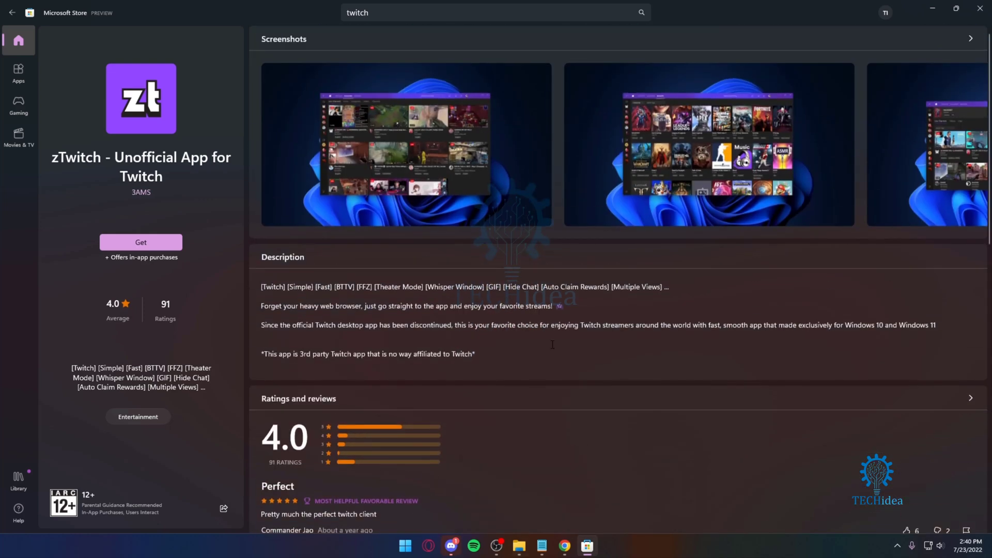